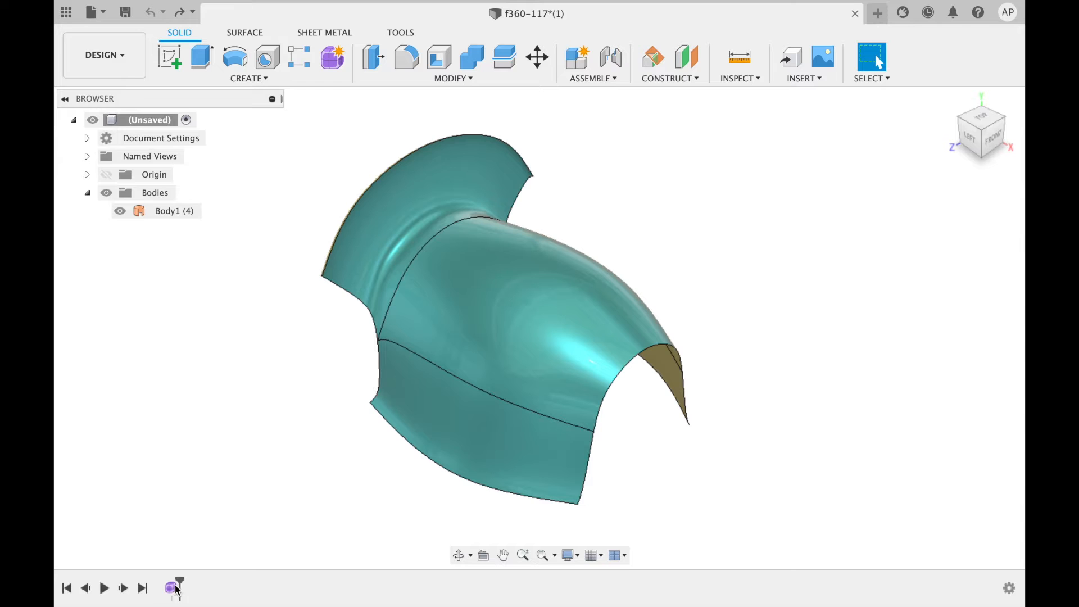
# Reopen the Form1 feature from the timeline for editing.
pyautogui.rightClick(167, 210)
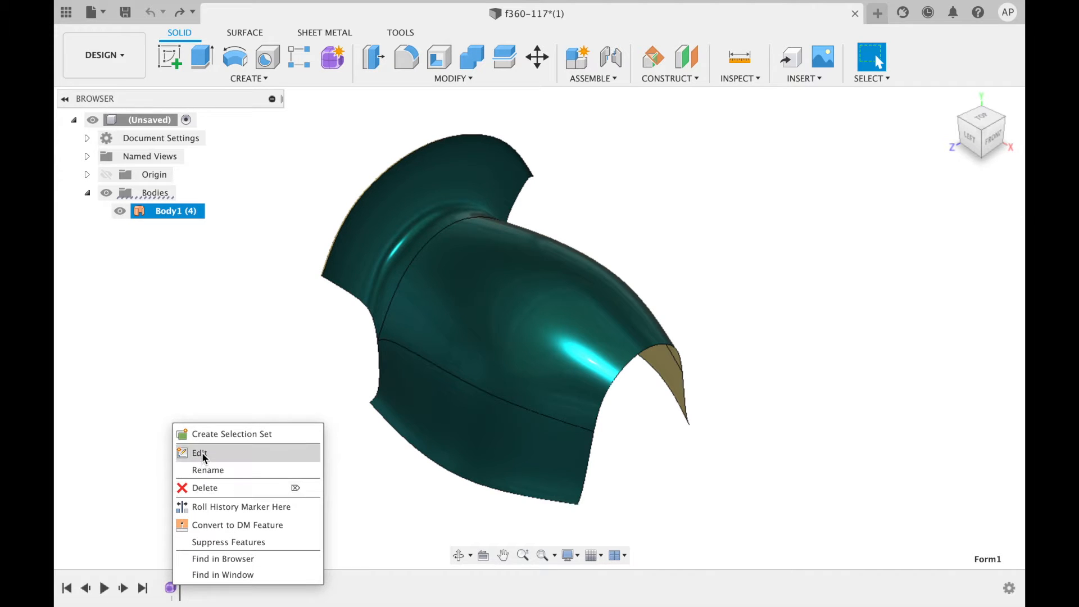
pyautogui.click(199, 453)
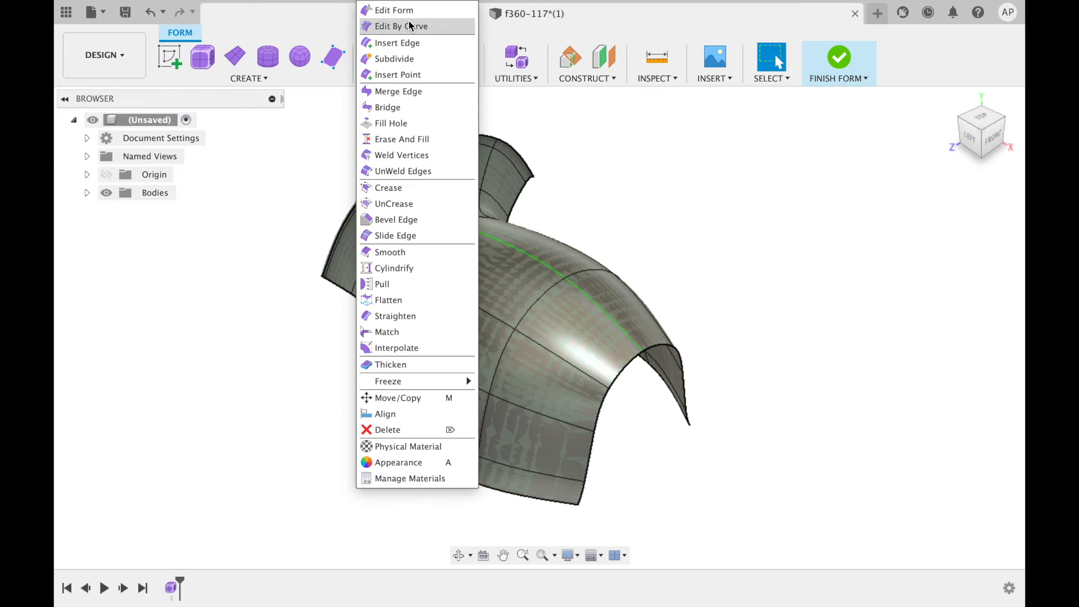
pyautogui.moveTo(387, 107)
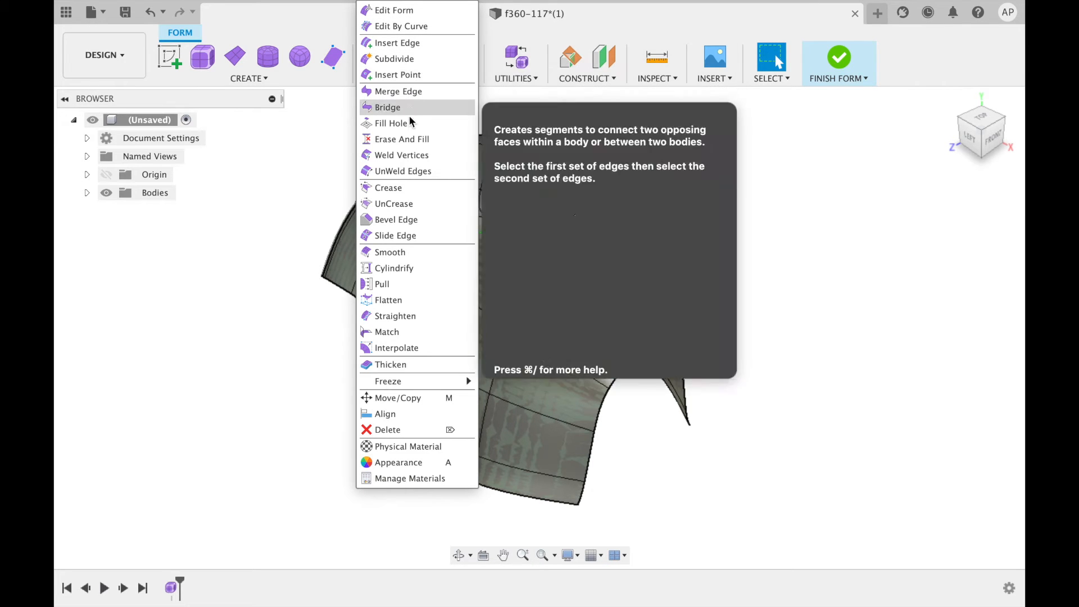
pyautogui.moveTo(387, 332)
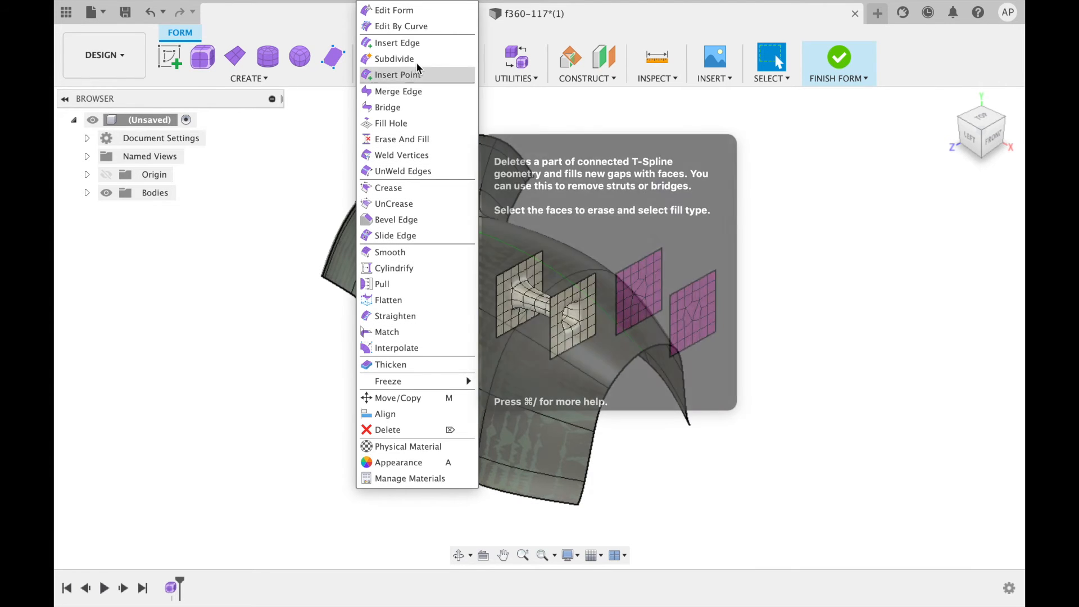
pyautogui.moveTo(396, 42)
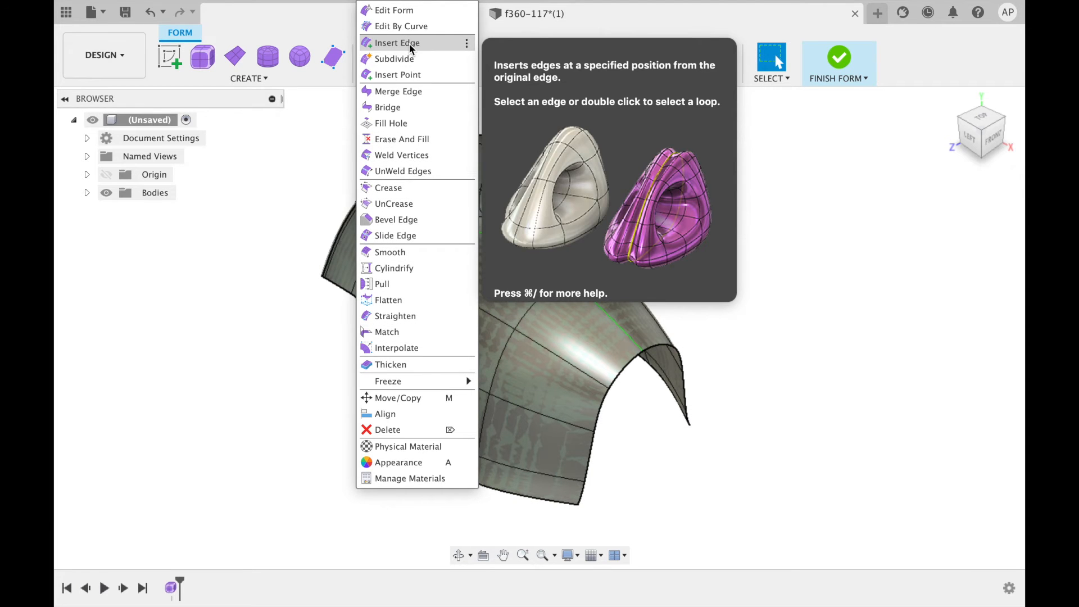
# Insert a new edge loop beside the middle loop at location -0.50.
pyautogui.click(395, 42)
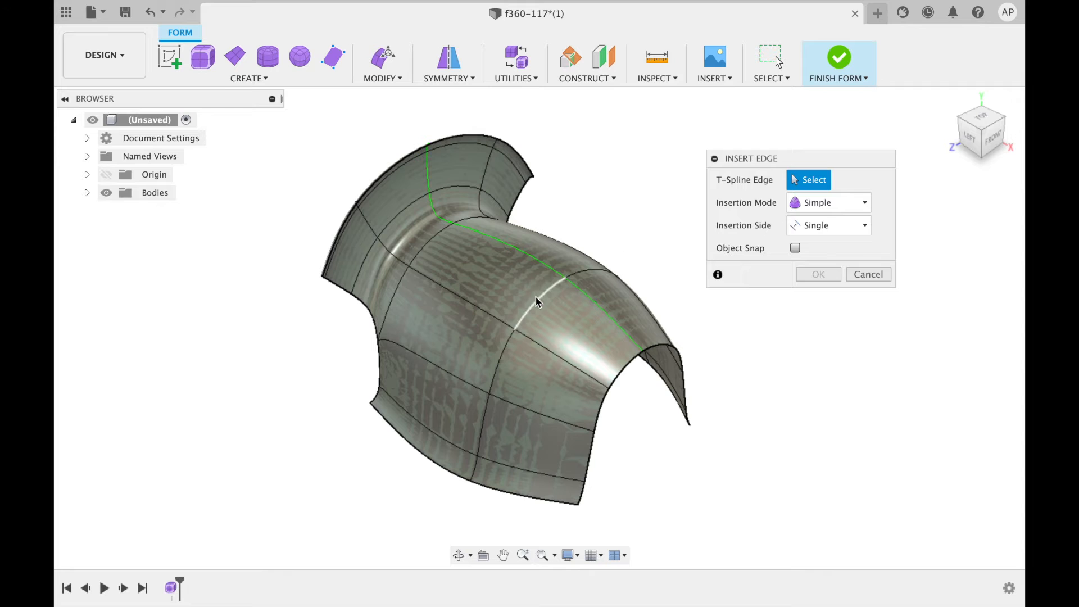
pyautogui.click(537, 300)
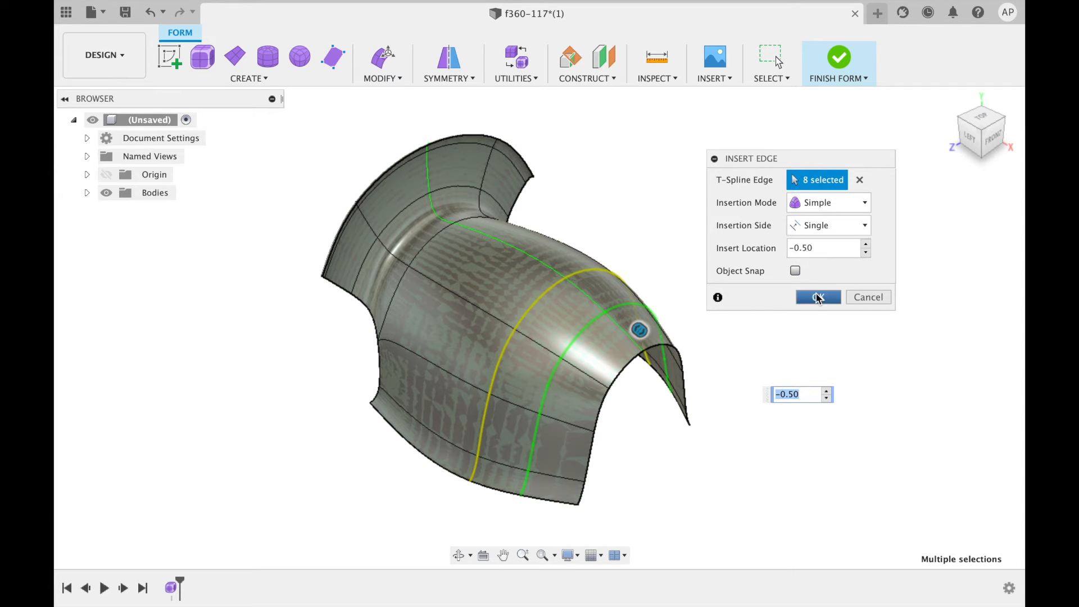
pyautogui.click(818, 297)
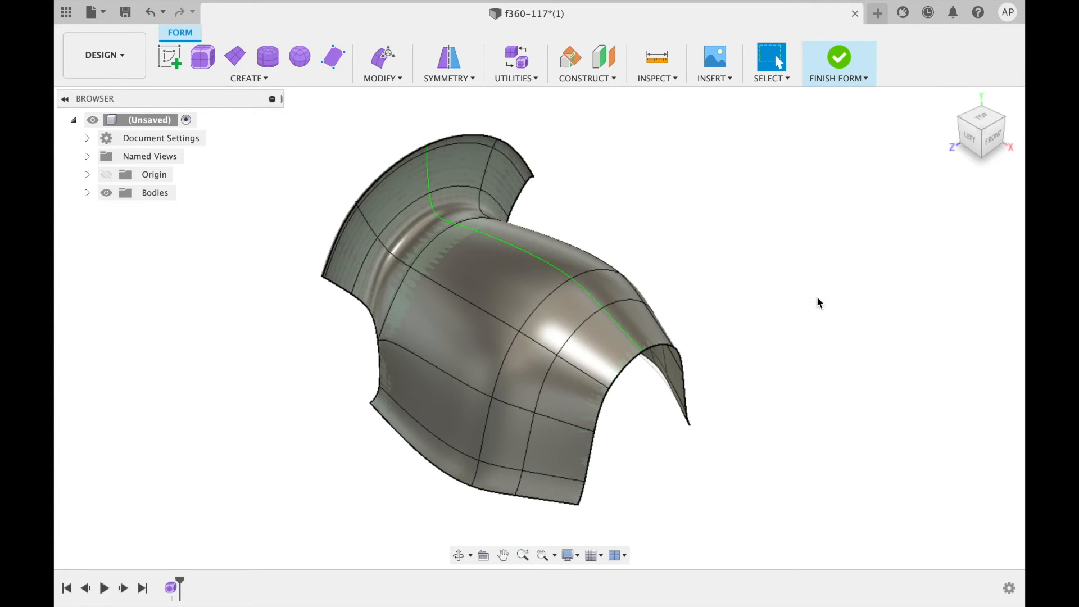
pyautogui.moveTo(417, 101)
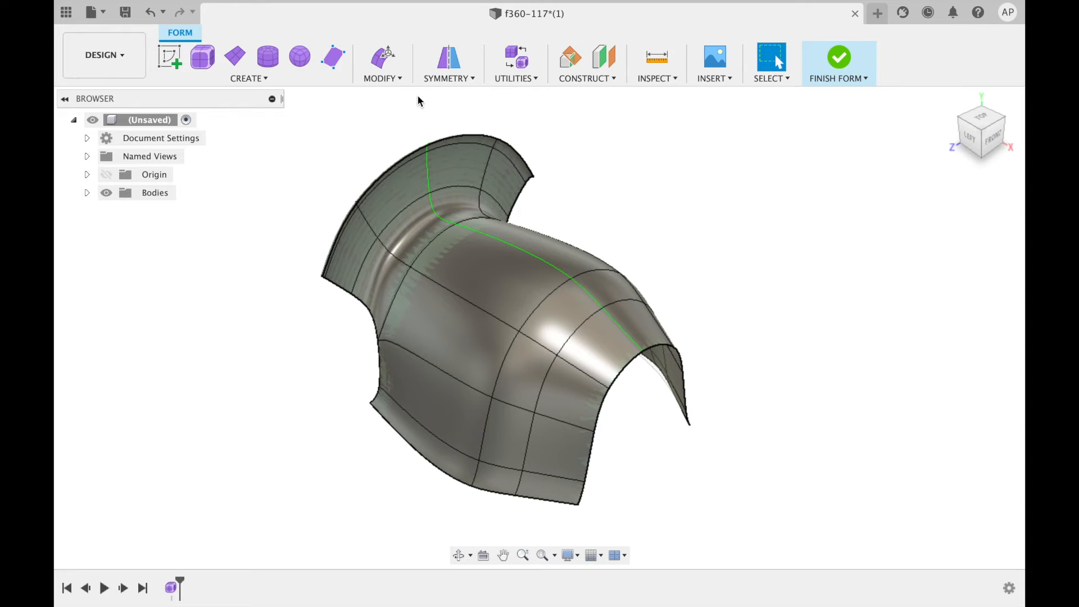
pyautogui.moveTo(383, 56)
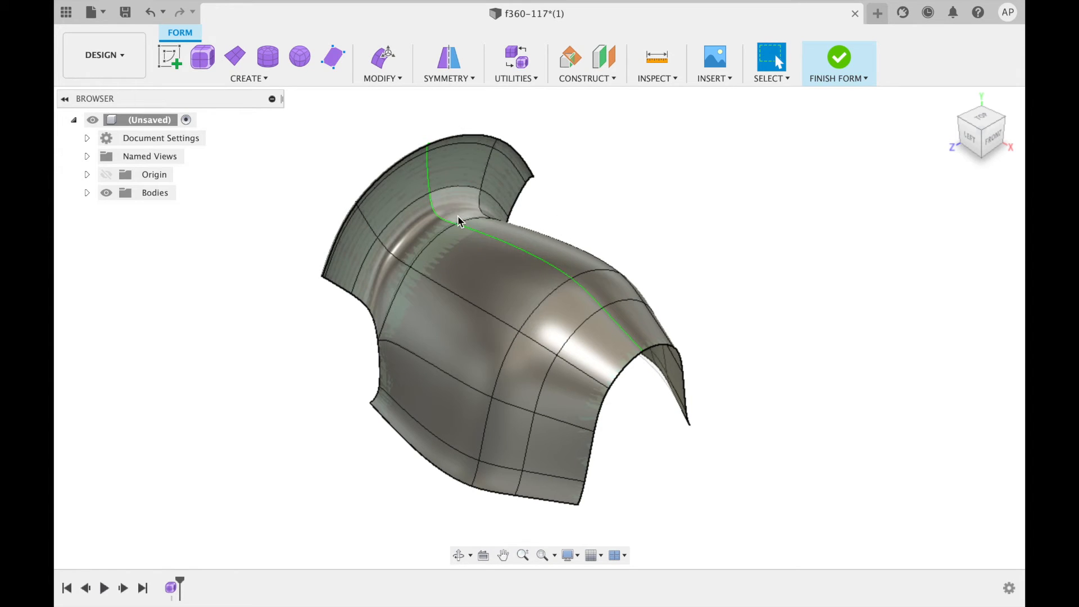
# Launch the Edit Form command on the T-spline surface.
pyautogui.click(383, 56)
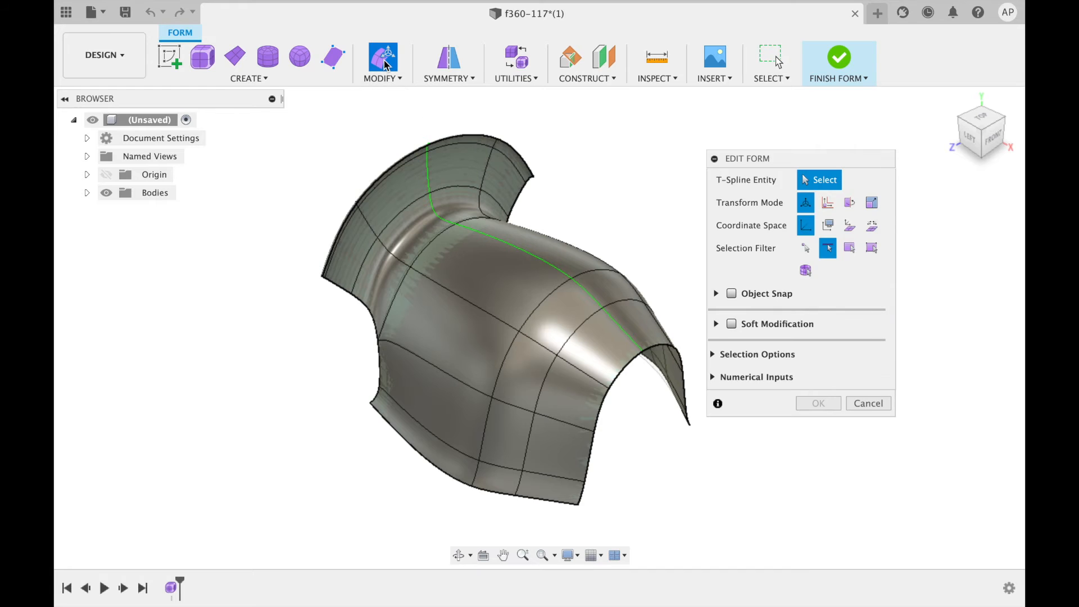
pyautogui.moveTo(723, 257)
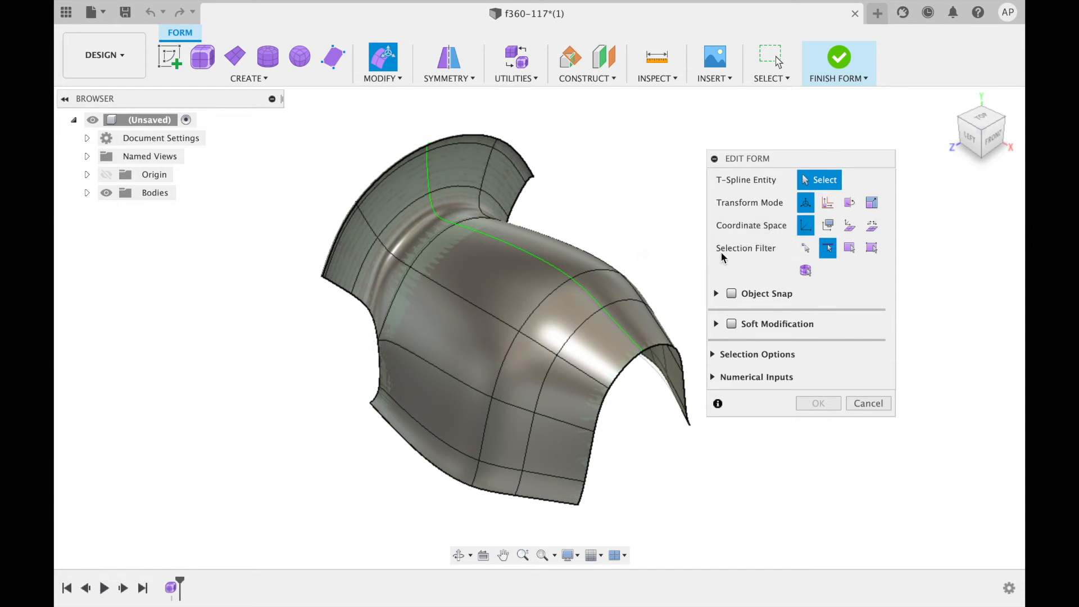
pyautogui.moveTo(758, 268)
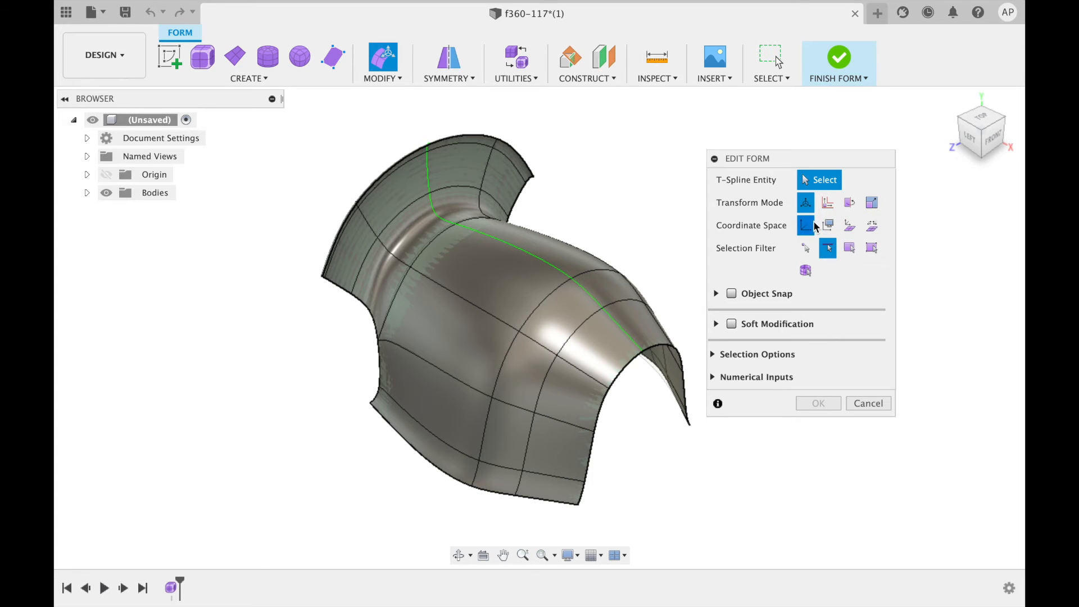
pyautogui.moveTo(871, 225)
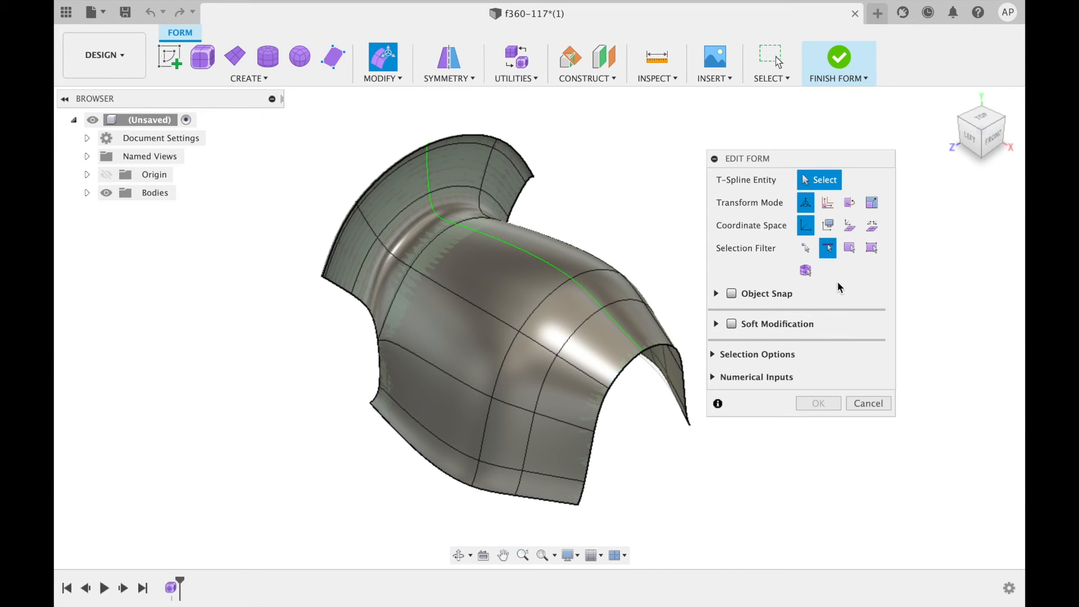
pyautogui.moveTo(828, 247)
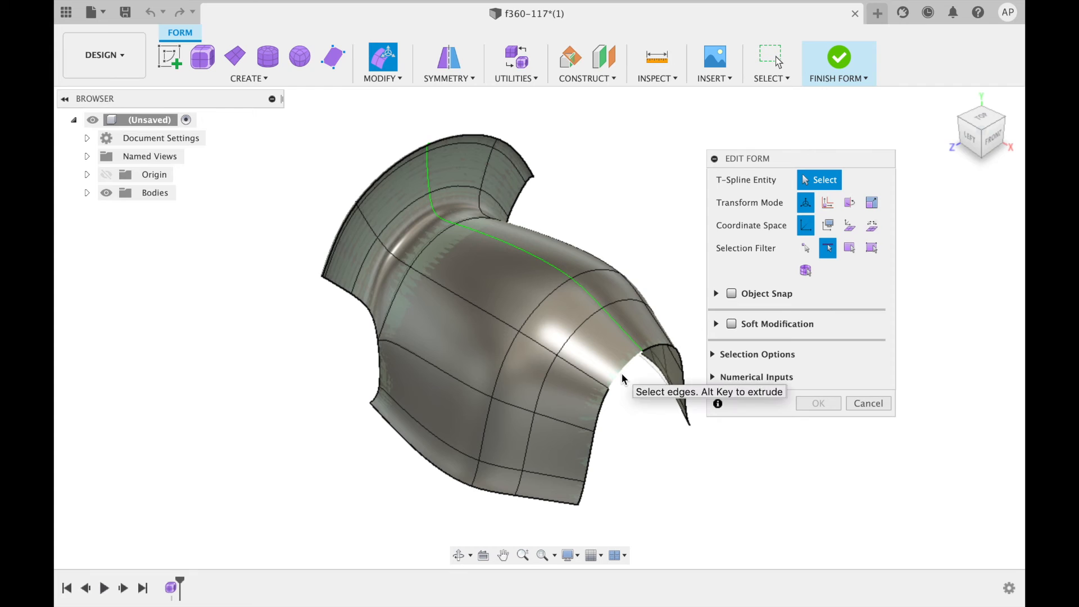
# Extrude the right-hand open end's edge loop outward by 5.00 mm.
pyautogui.click(640, 371)
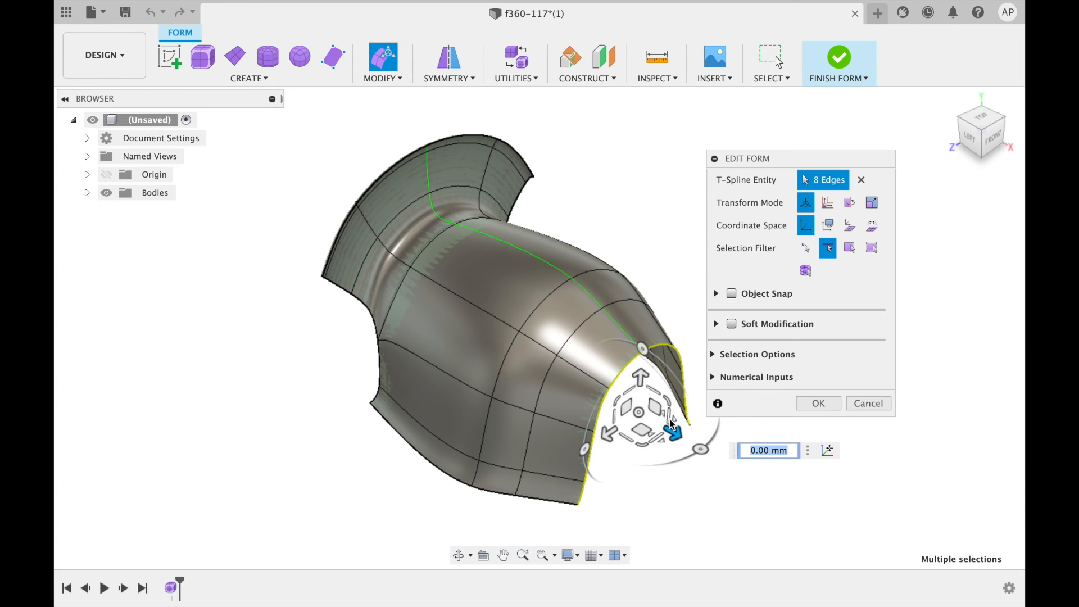
pyautogui.moveTo(662, 402)
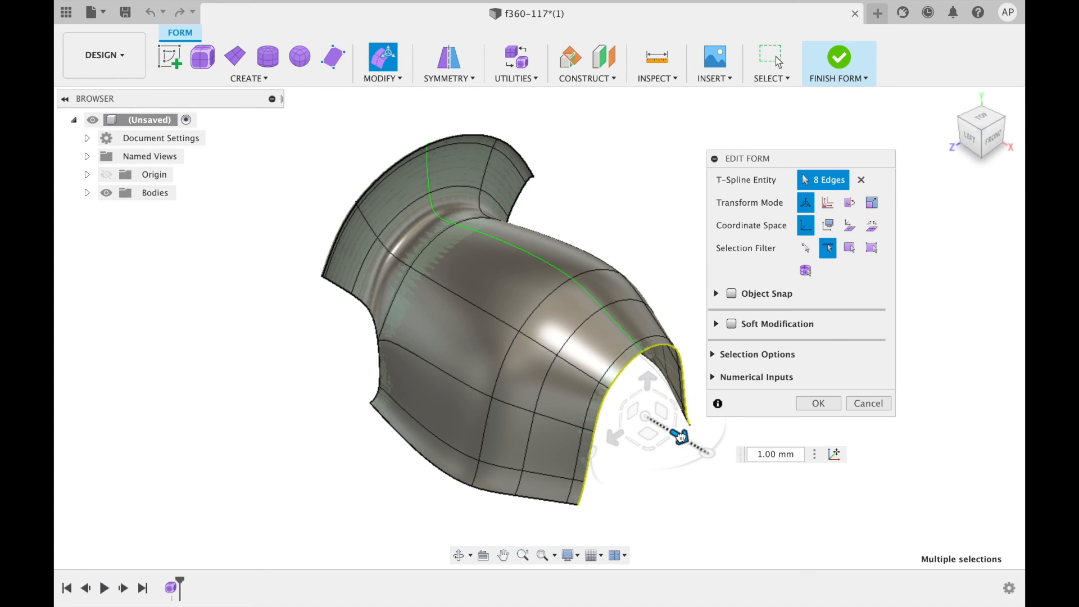
pyautogui.moveTo(681, 436); pyautogui.dragTo(701, 446)
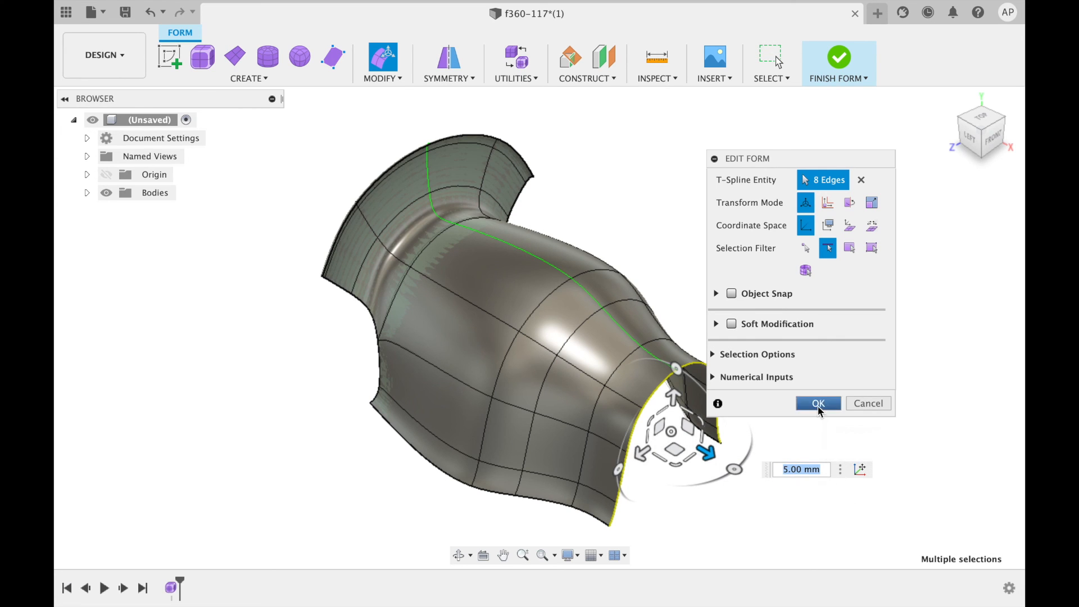
pyautogui.click(818, 403)
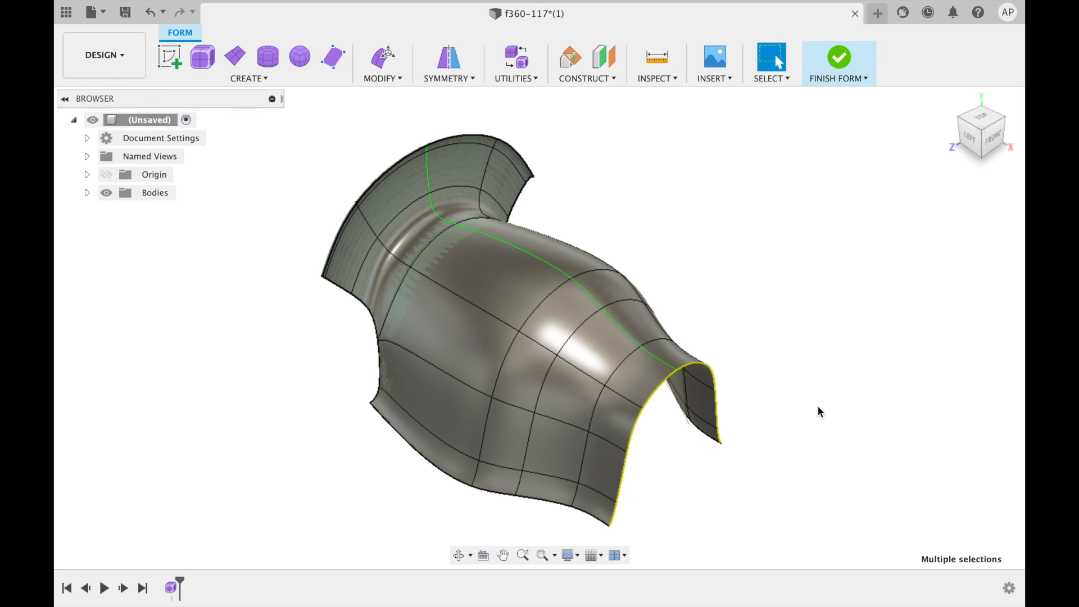